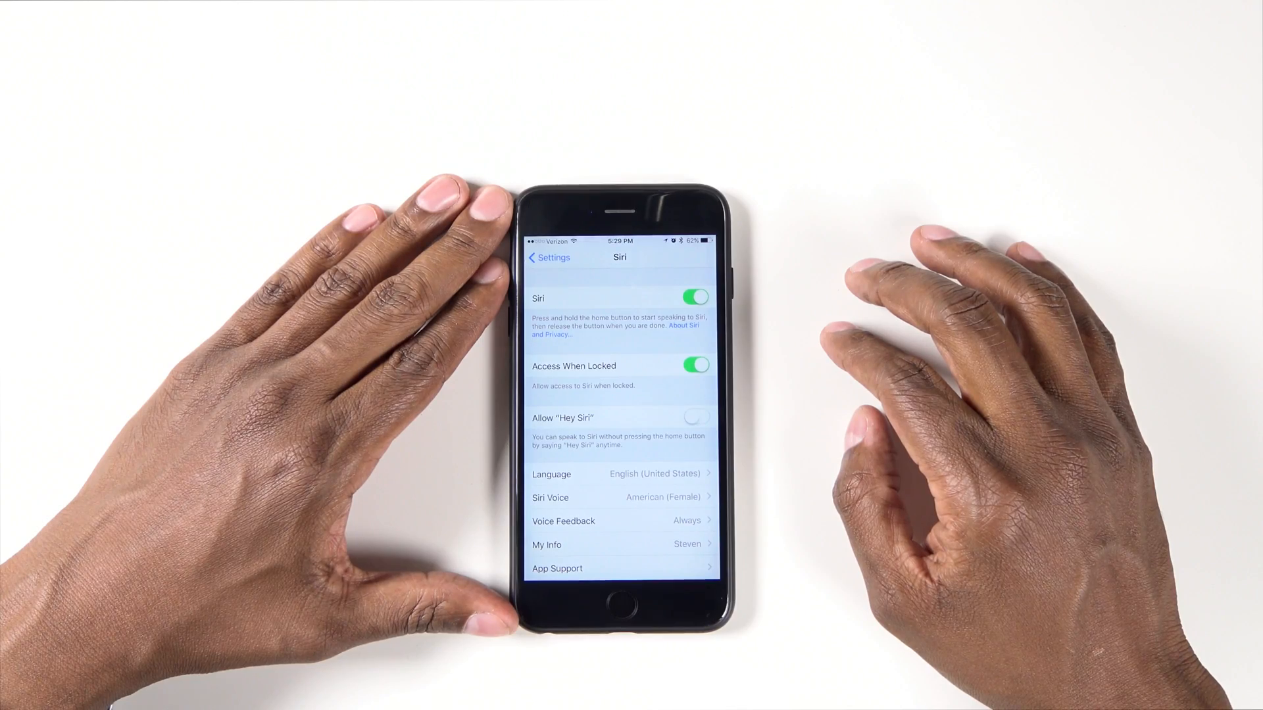
Enable Allow "Hey Siri", complete the voice training, and ask for today's San Diego weather.
left_click(696, 417)
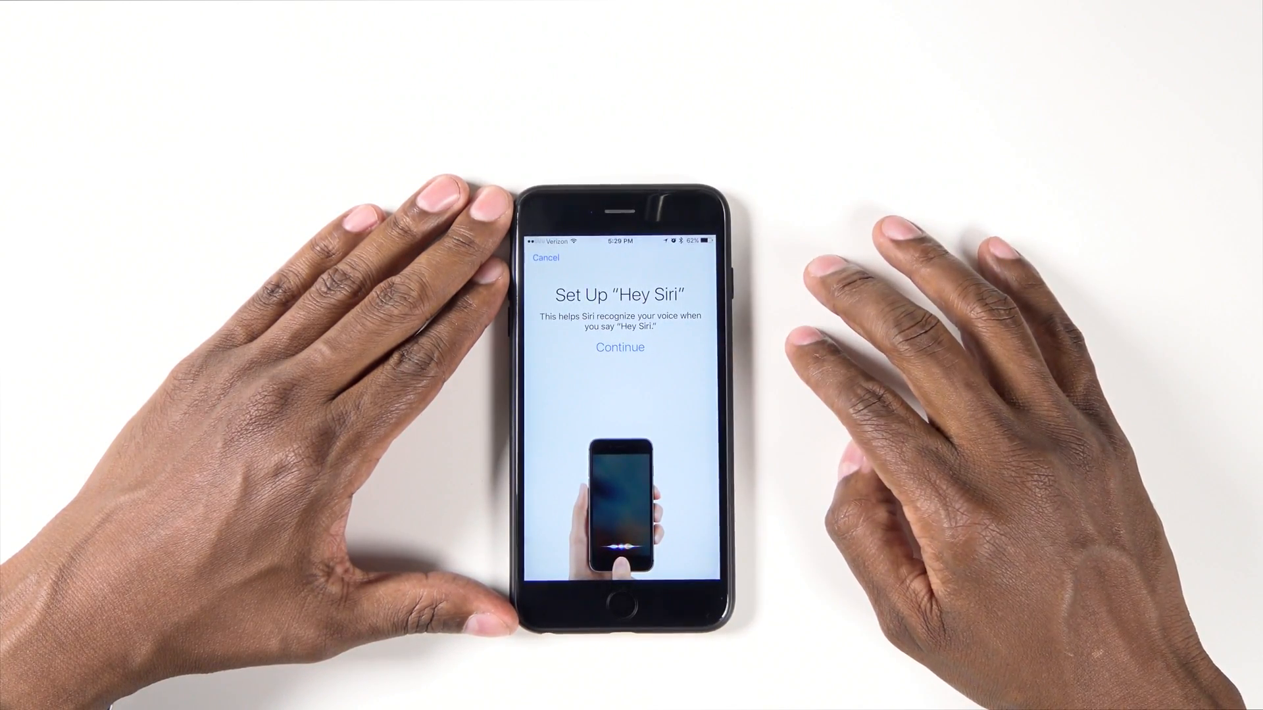
left_click(619, 348)
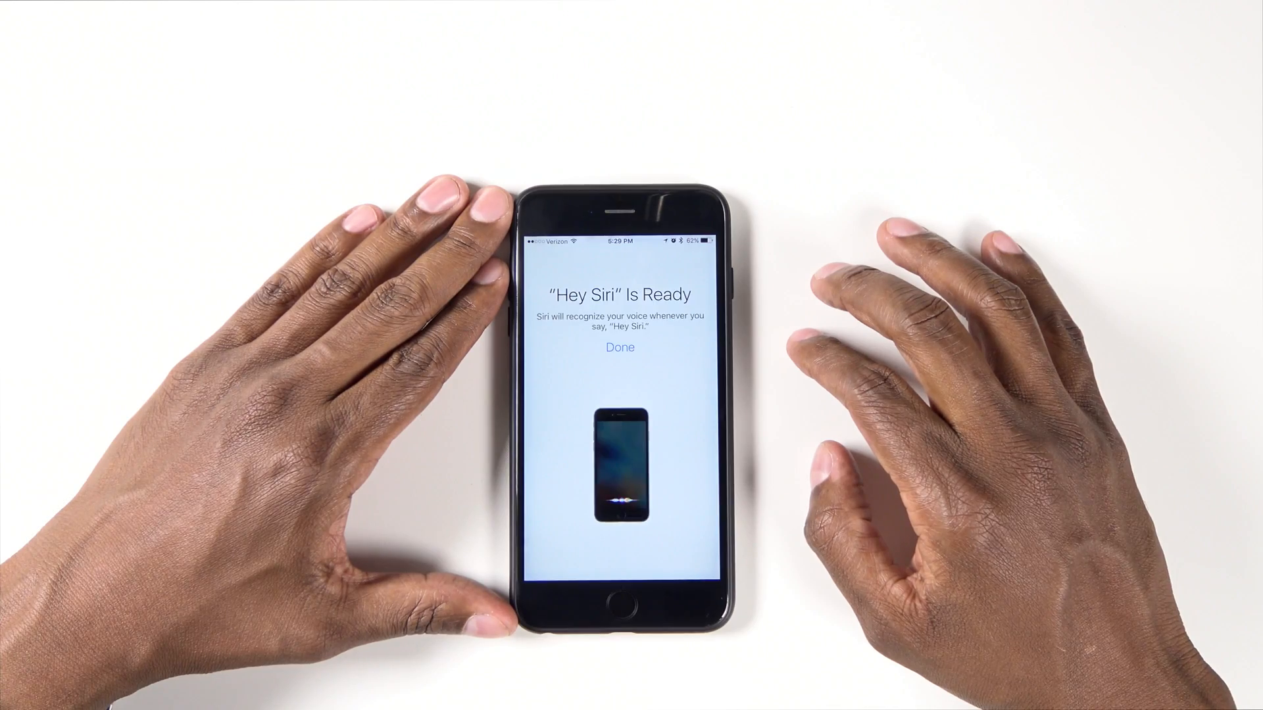
left_click(619, 348)
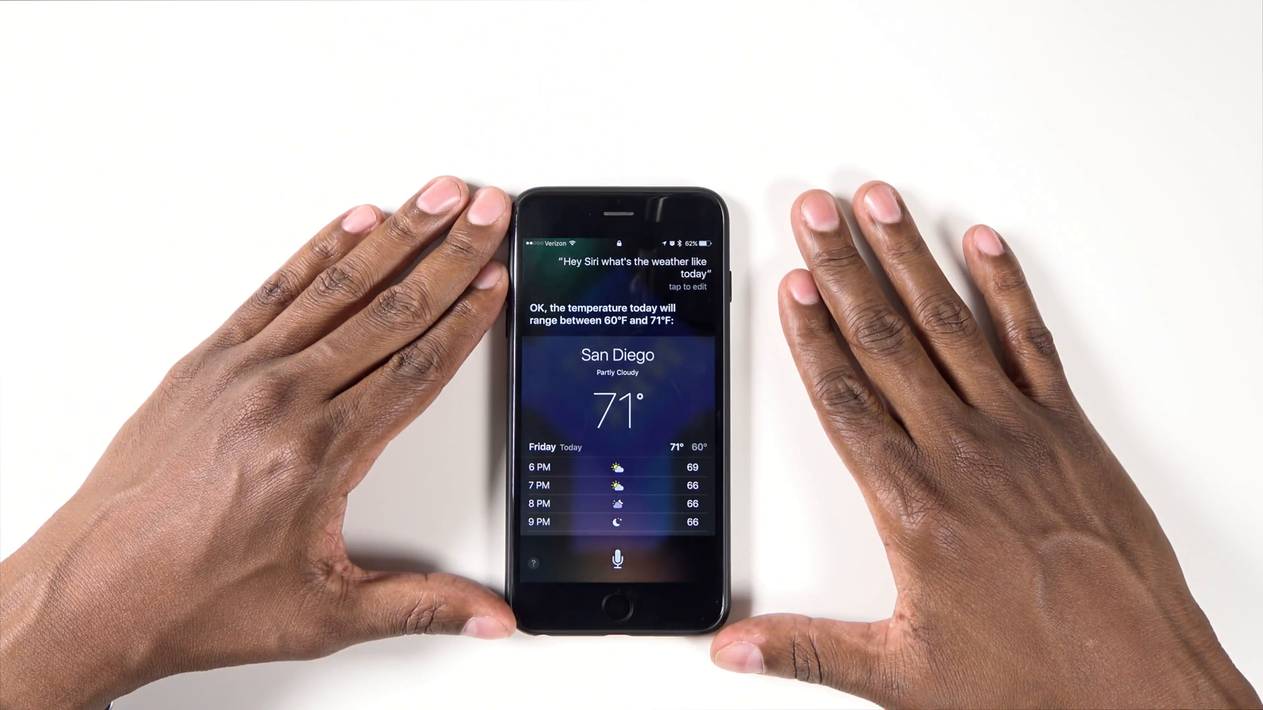
Leave Siri and go from Settings > Sounds to the Ringtone settings.
left_click(617, 608)
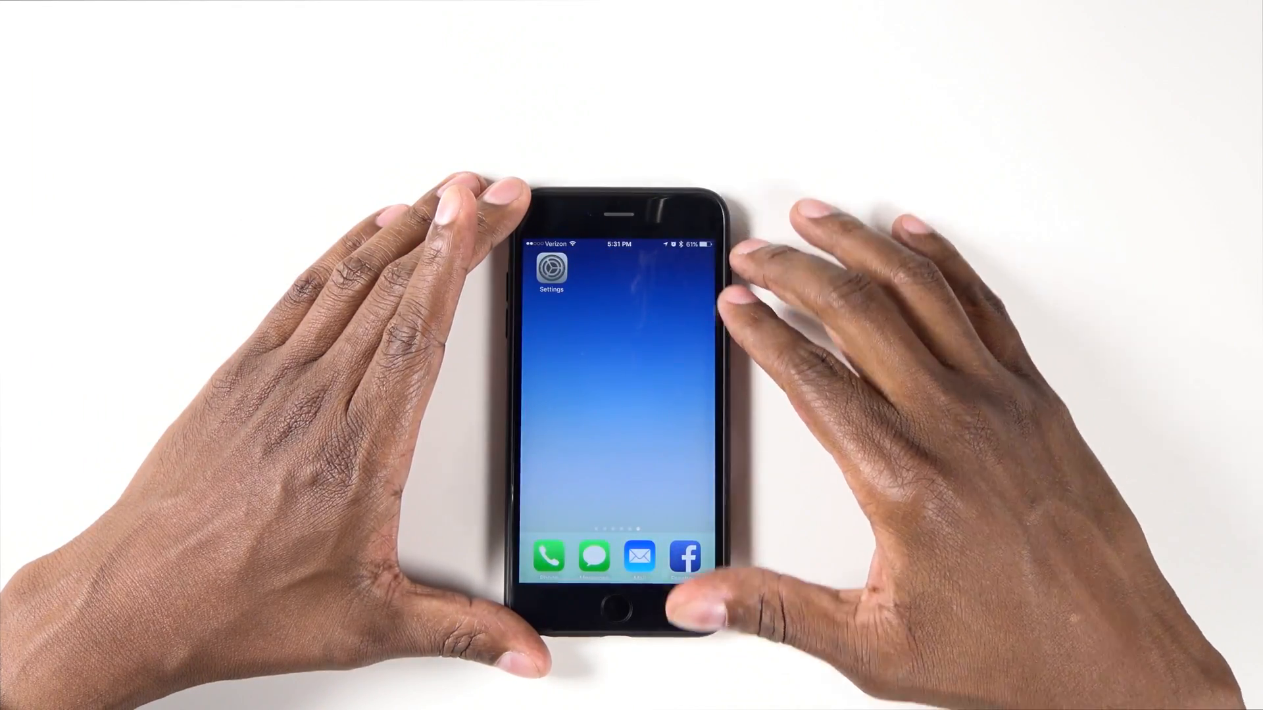
left_click(551, 266)
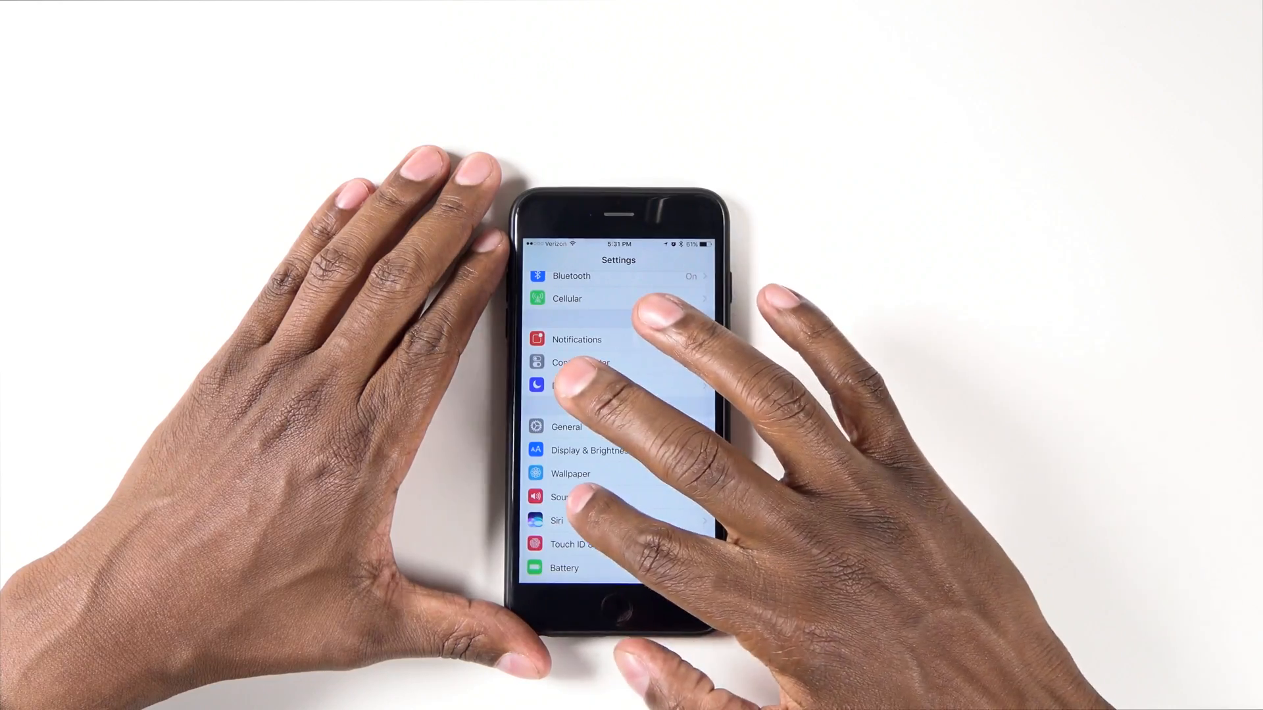
left_click(561, 498)
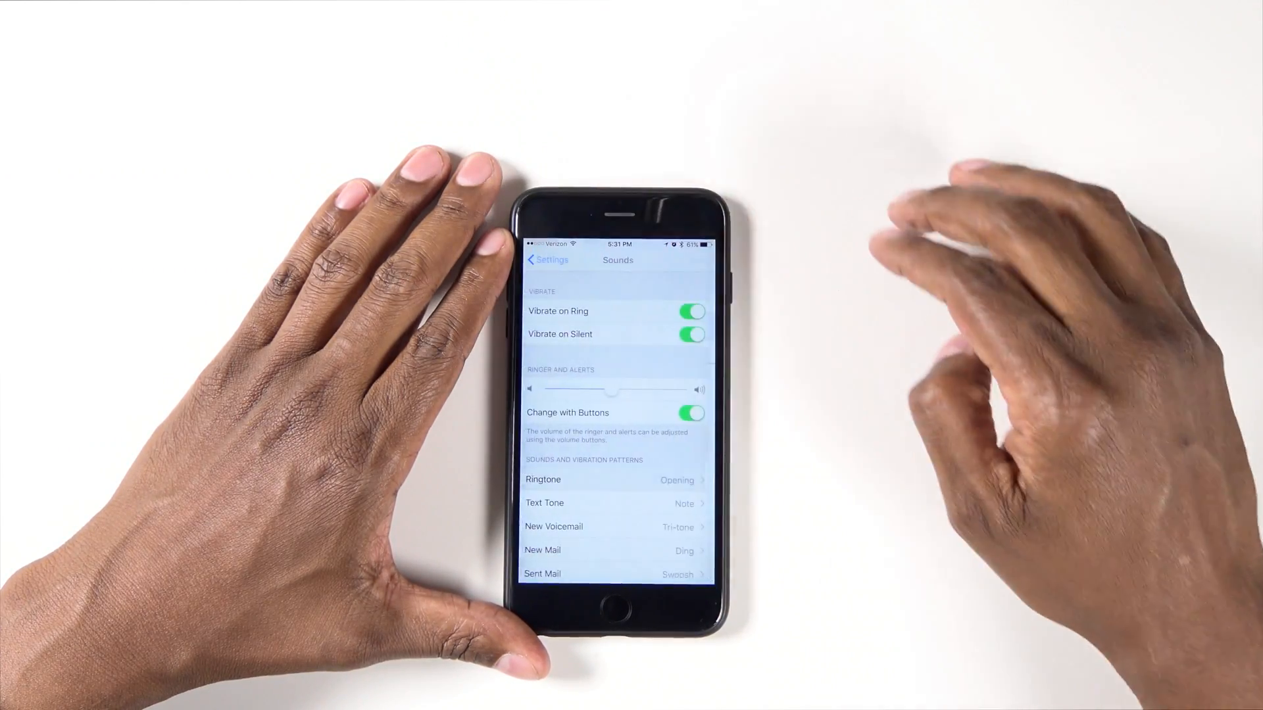
scroll("down", 3)
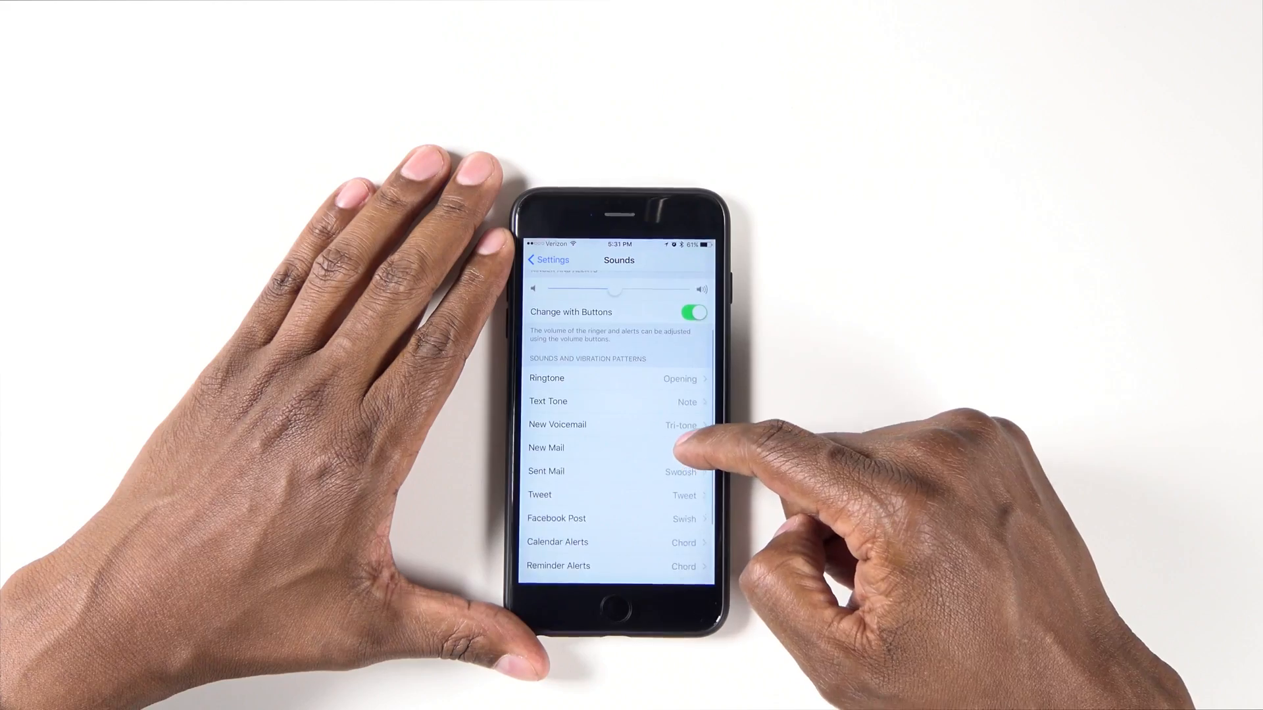
left_click(546, 379)
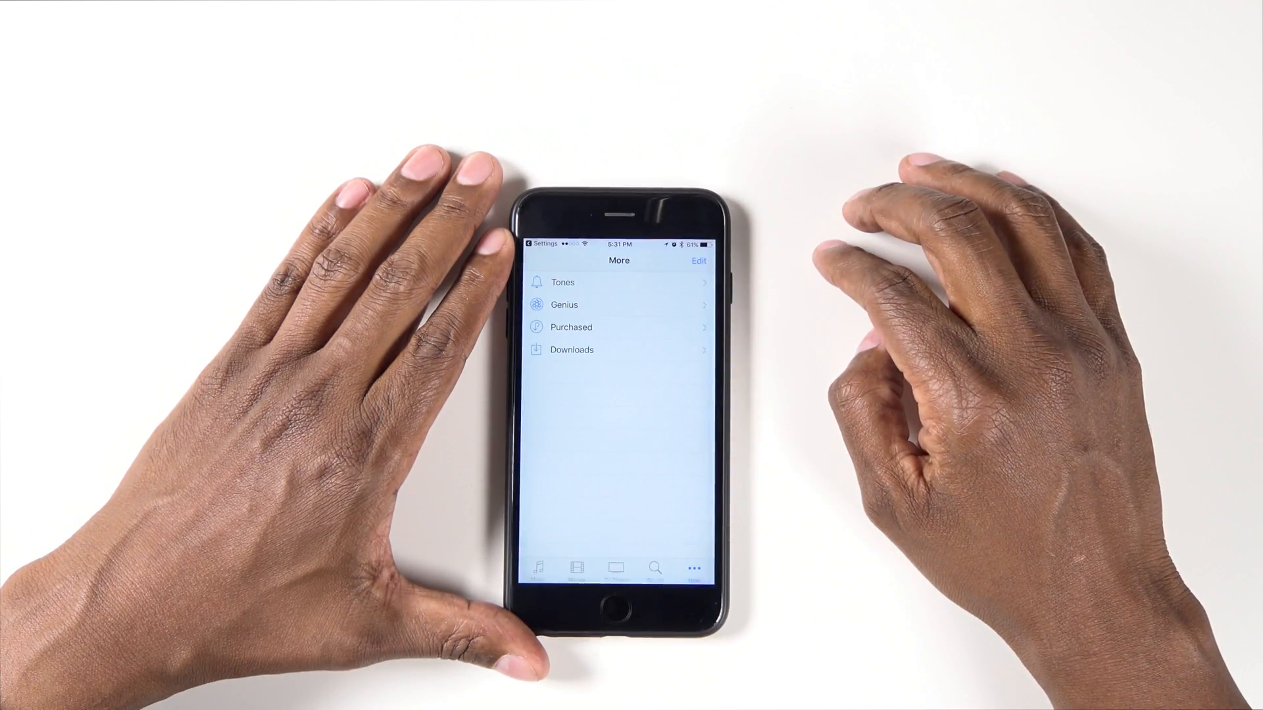
Open Tones in the iTunes Store and scroll through the featured ringtones.
left_click(562, 282)
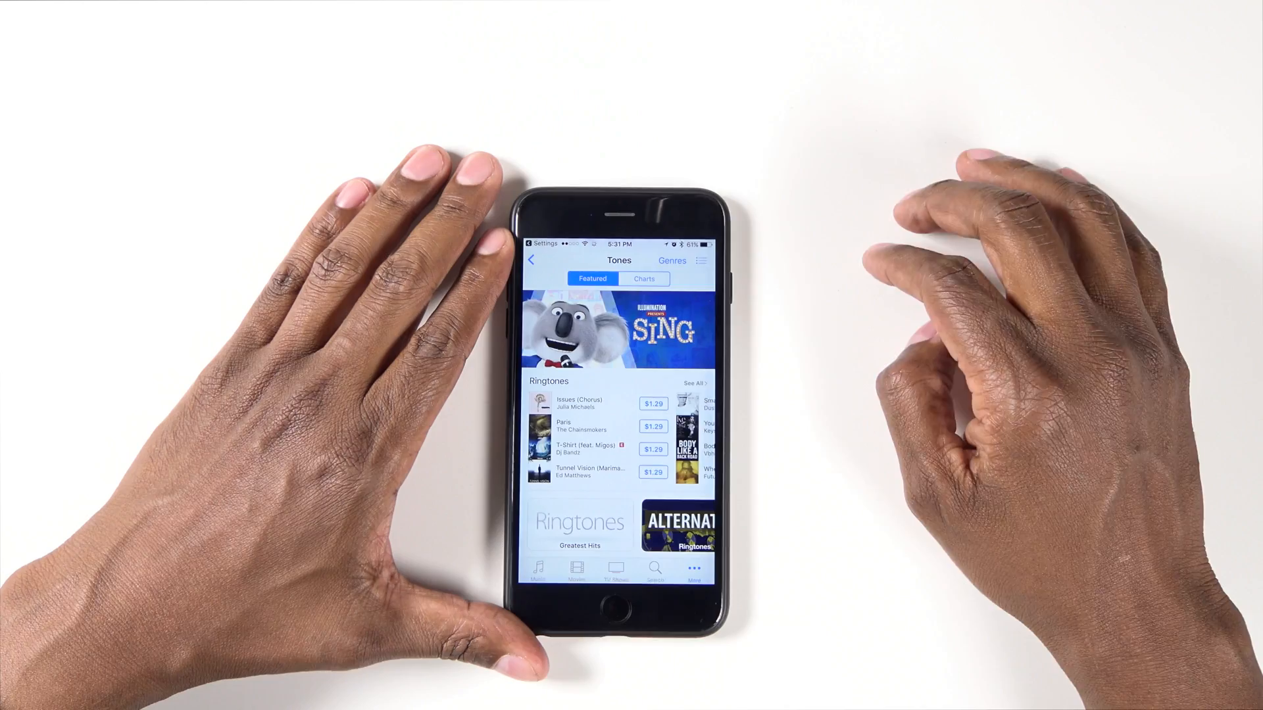
scroll("down", 3)
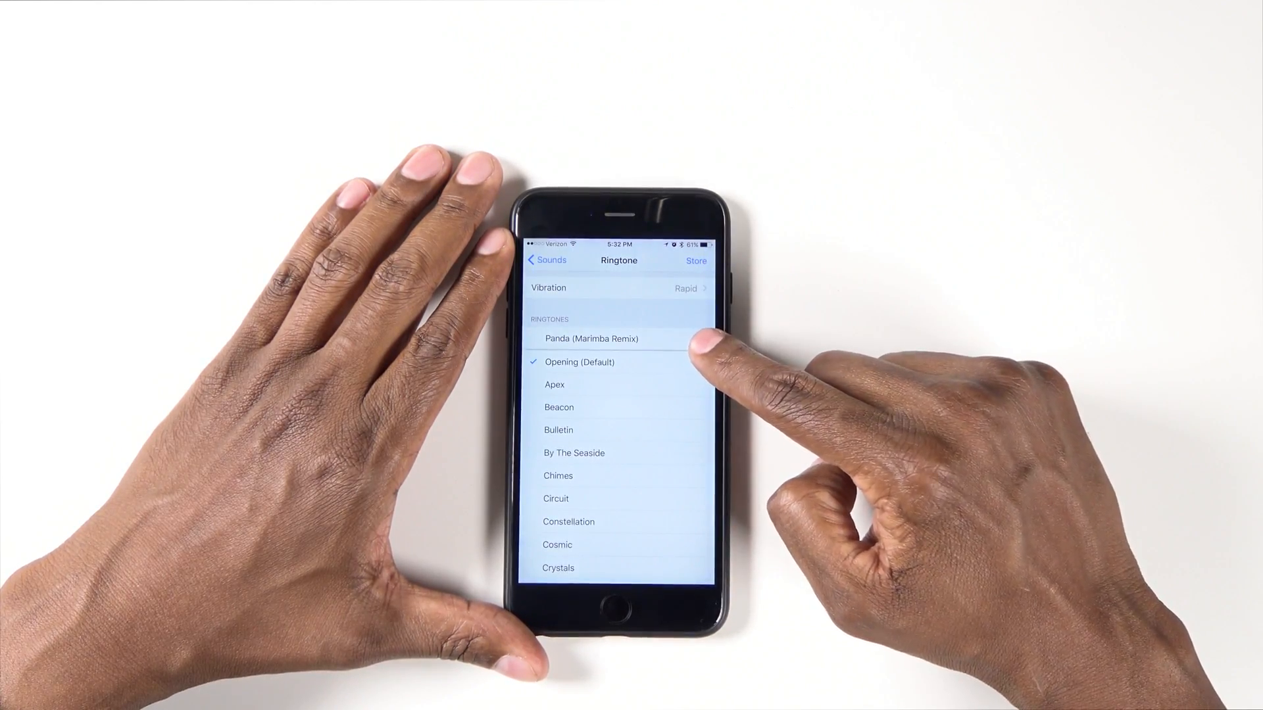
Select Panda (Marimba Remix) as the ringtone.
left_click(545, 260)
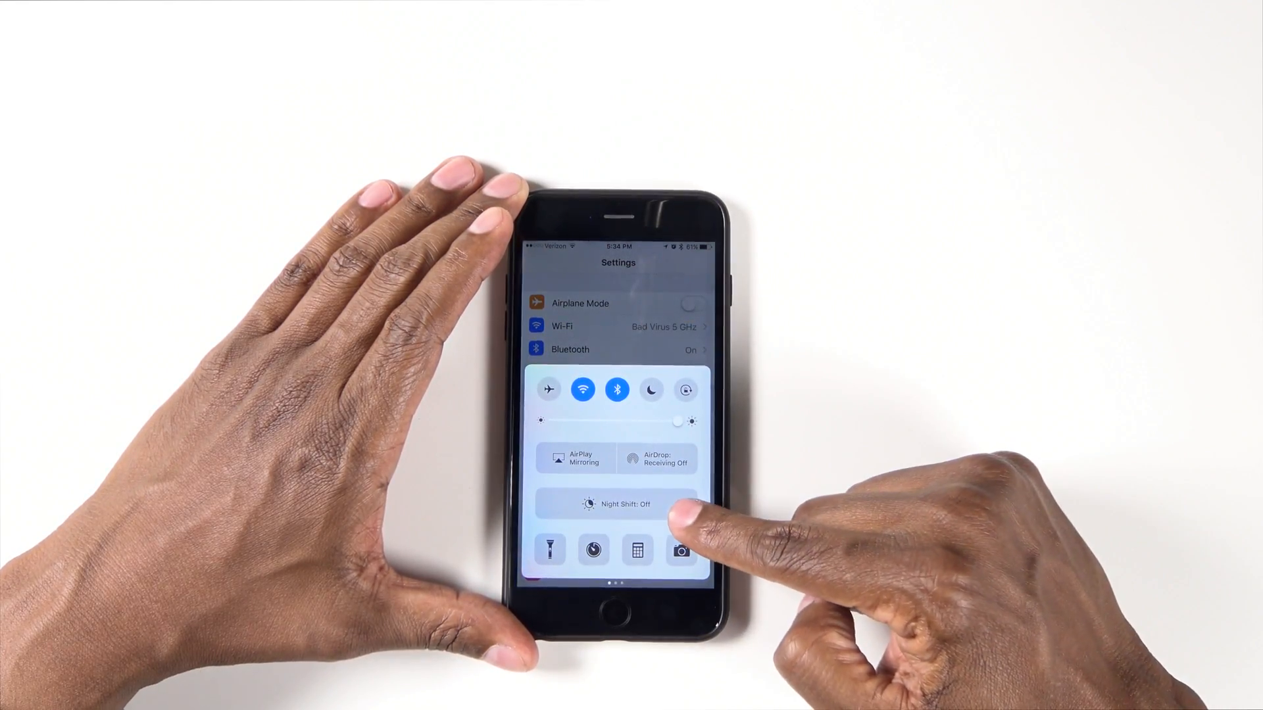
Turn on Night Shift from Control Center.
left_click(617, 503)
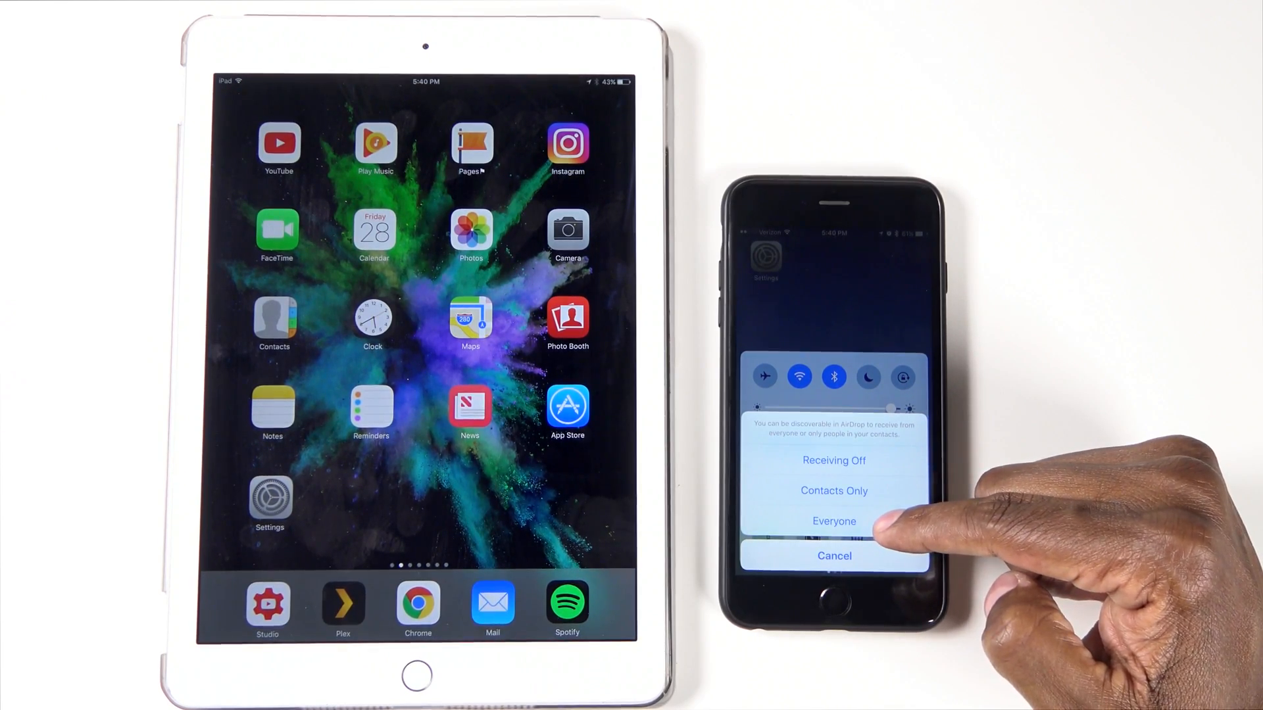
Set the iPhone's AirDrop to Everyone and open the iPad's AirDrop choices.
left_click(833, 521)
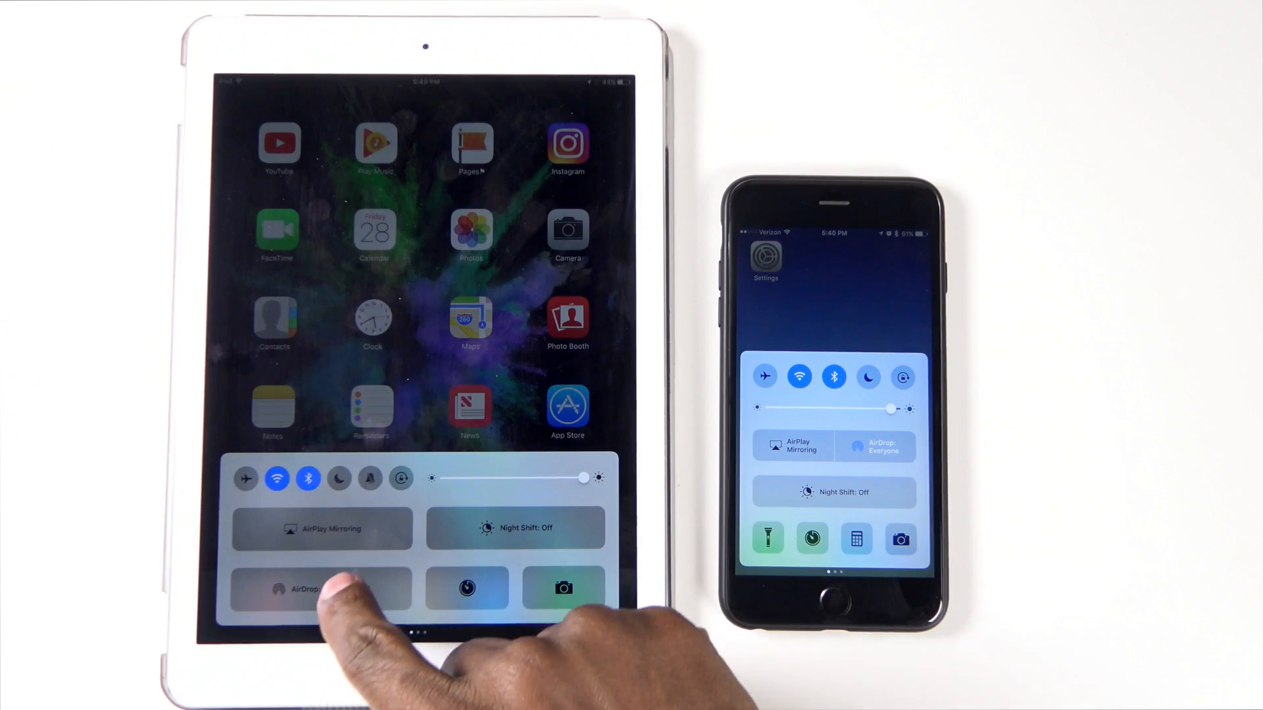
left_click(320, 588)
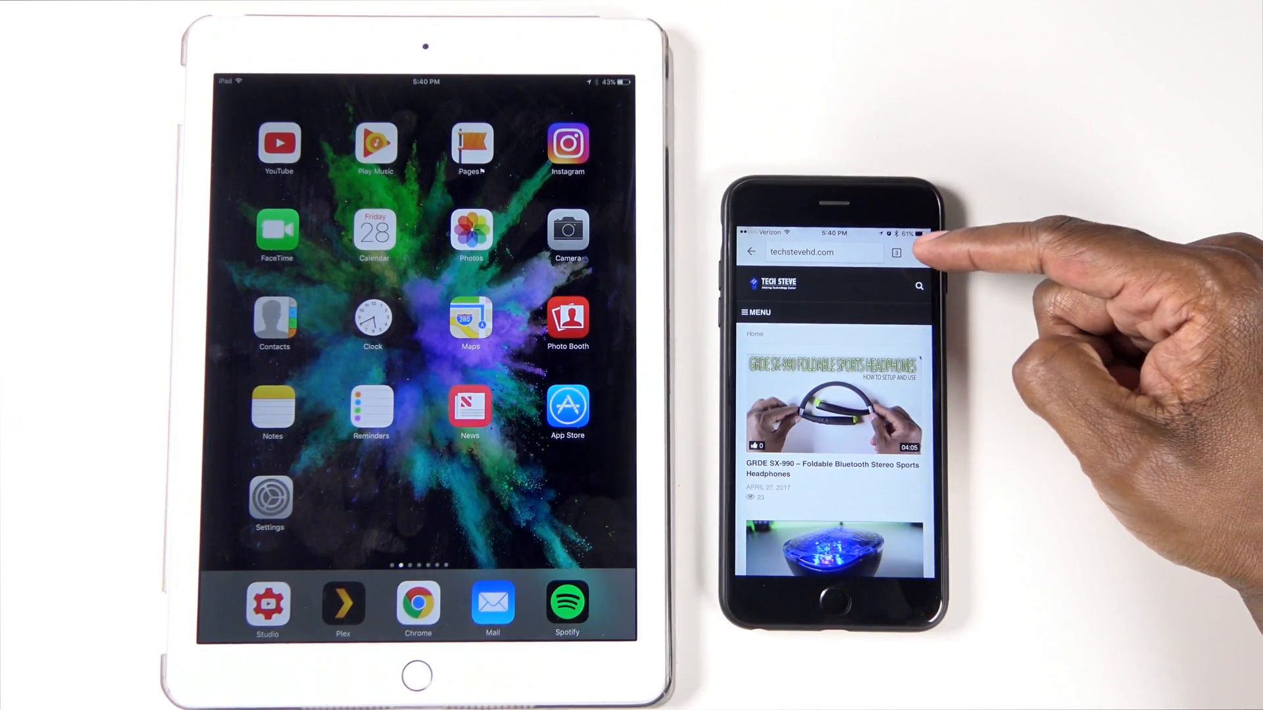
AirDrop the techstevehd.com page from Chrome to the iPad and accept it there.
left_click(896, 251)
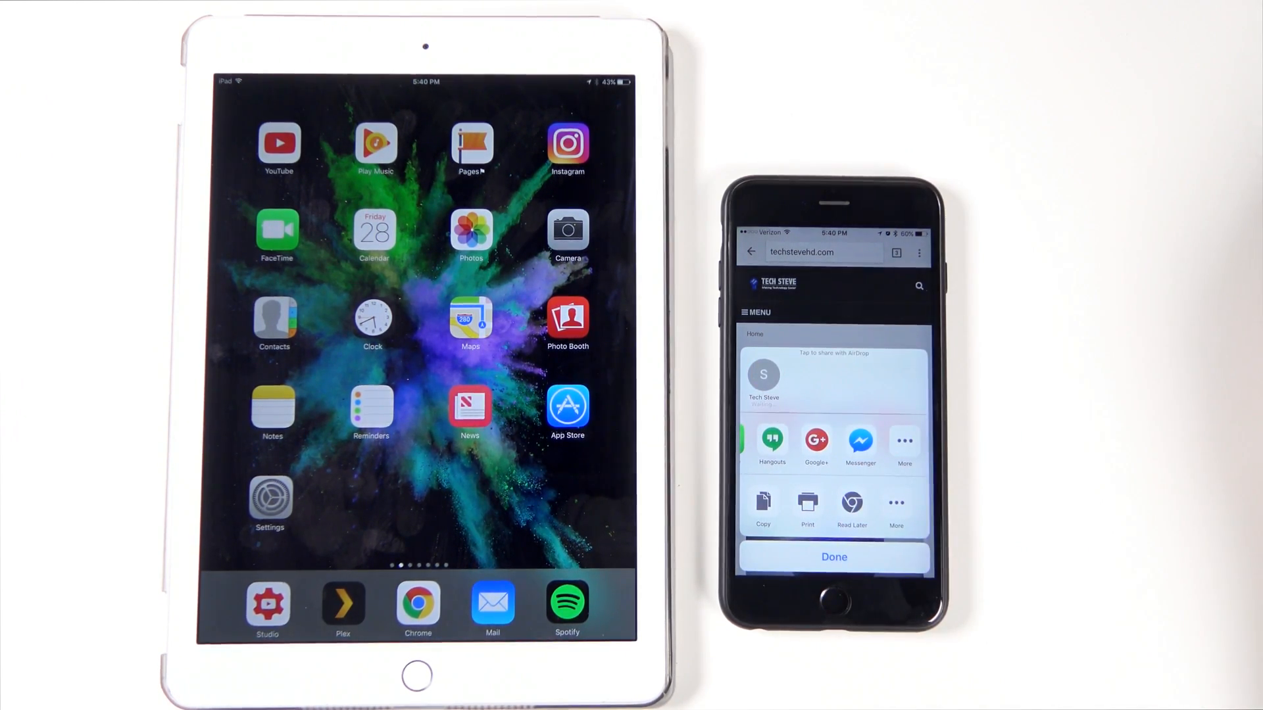
left_click(762, 374)
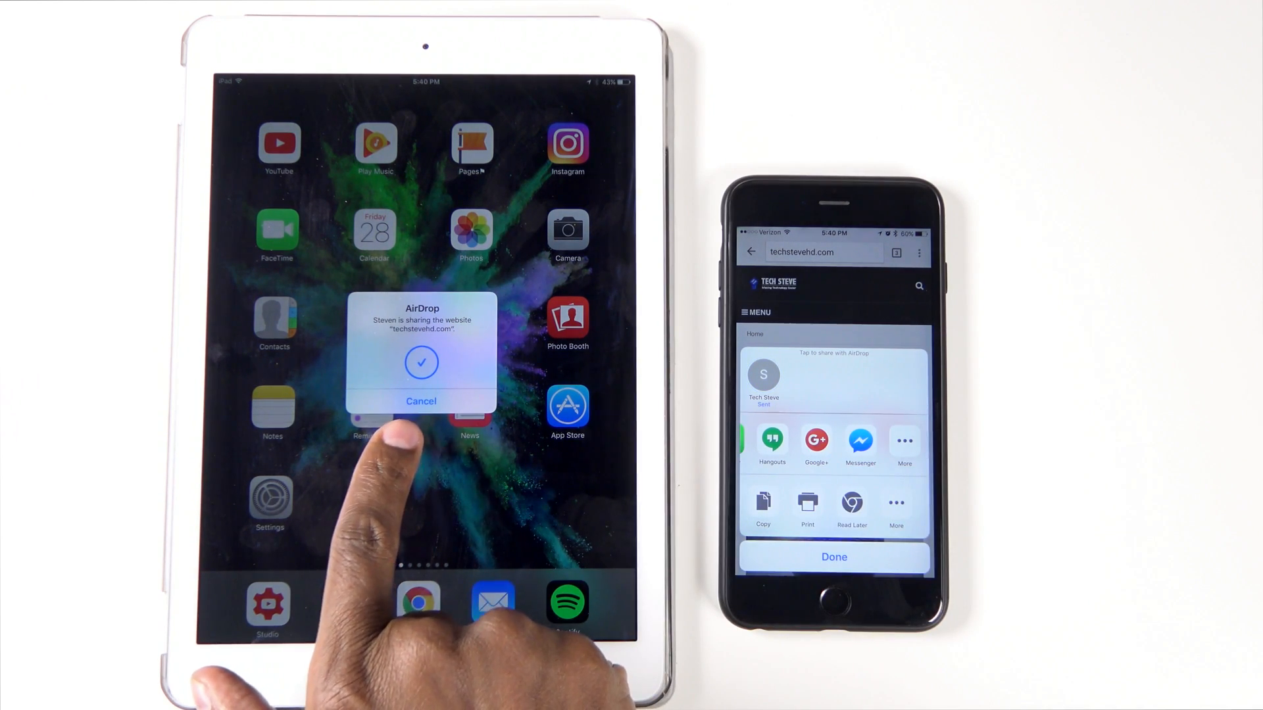
left_click(420, 363)
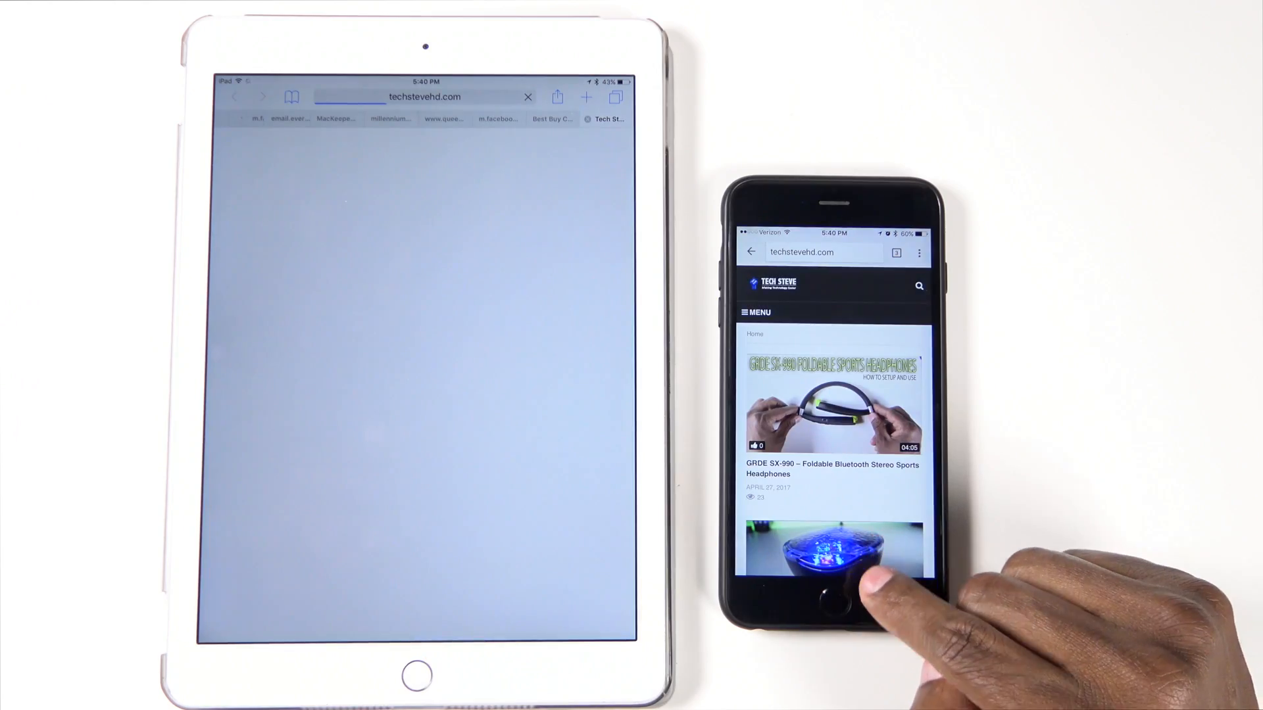
left_click(833, 600)
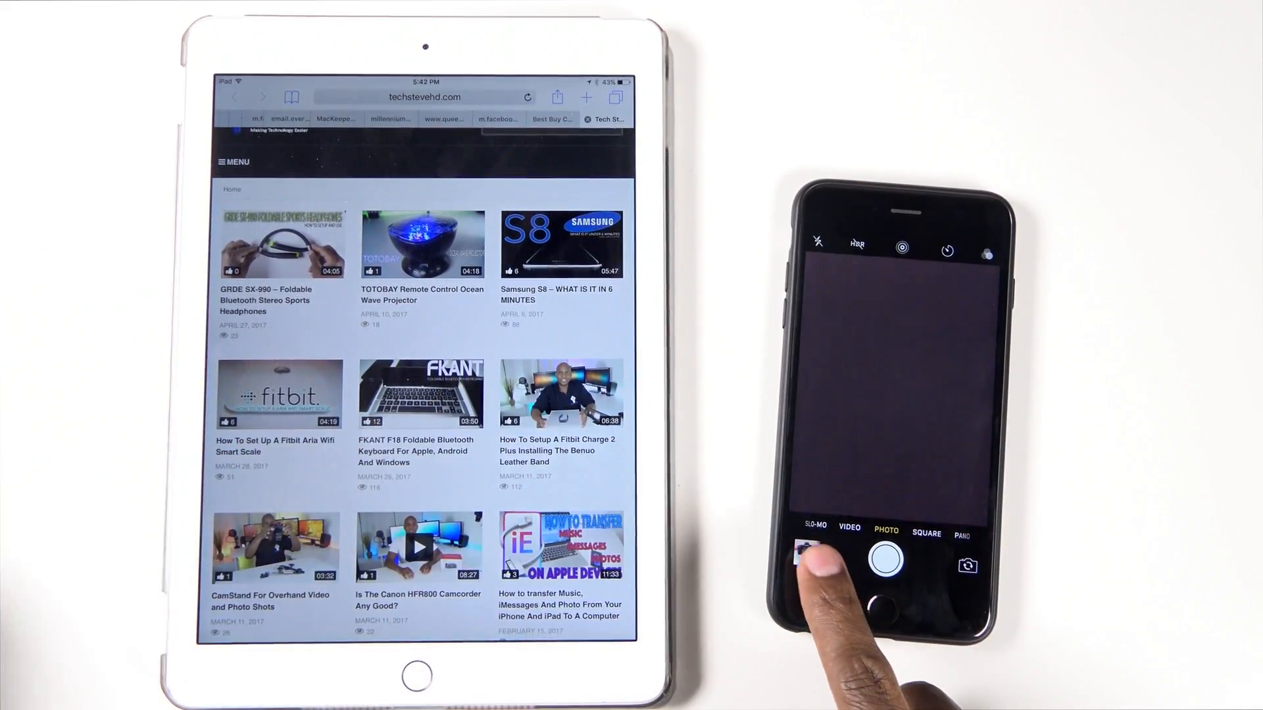
Exit Camera to the home screen and launch Pandora.
left_click(805, 552)
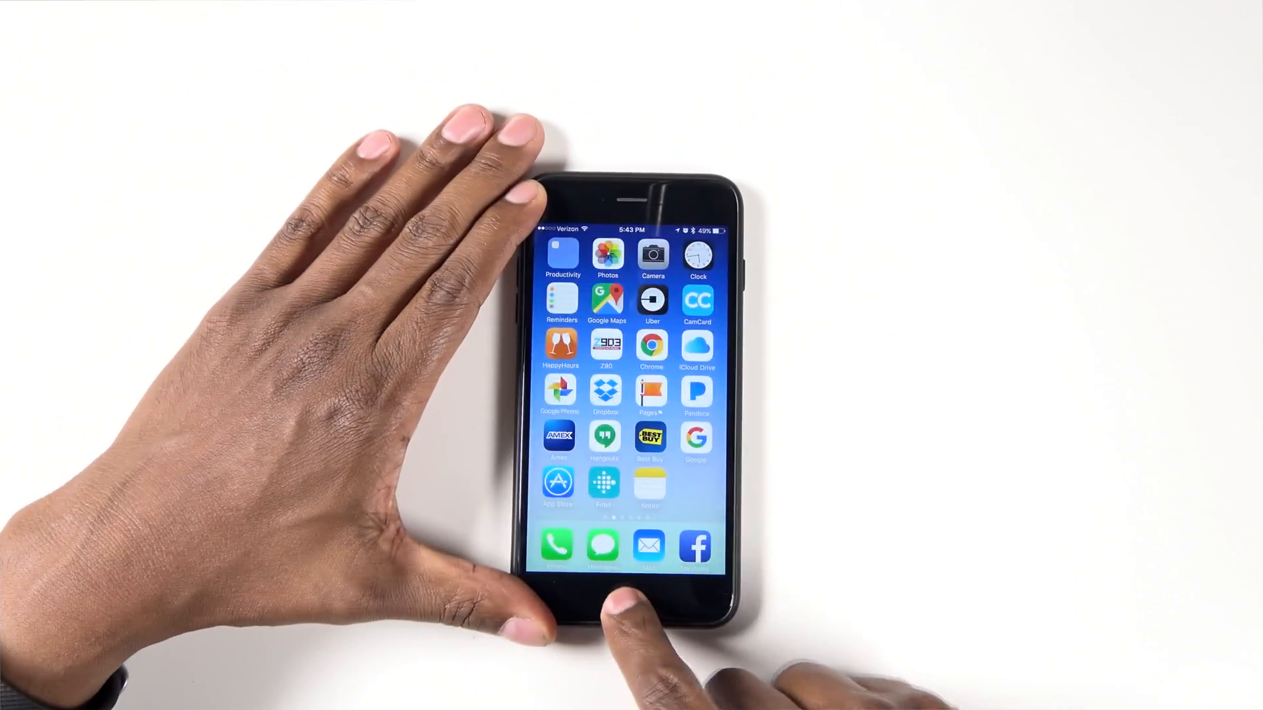
left_click(696, 392)
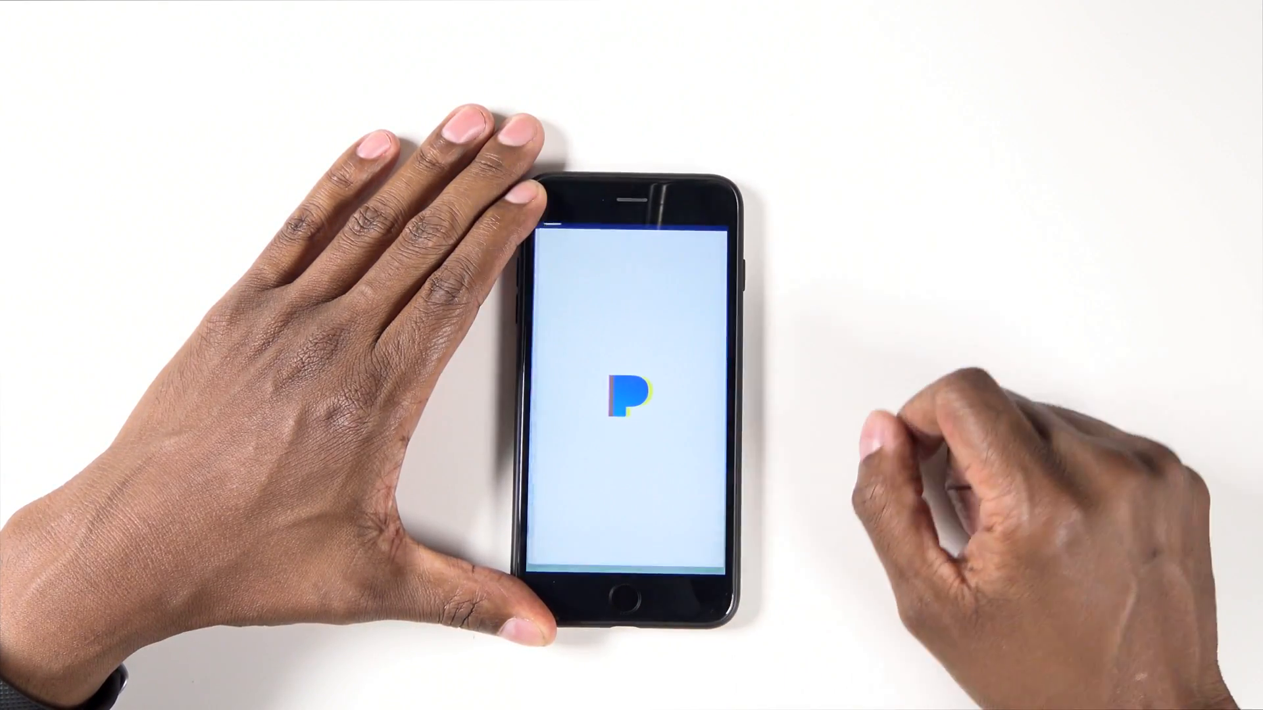